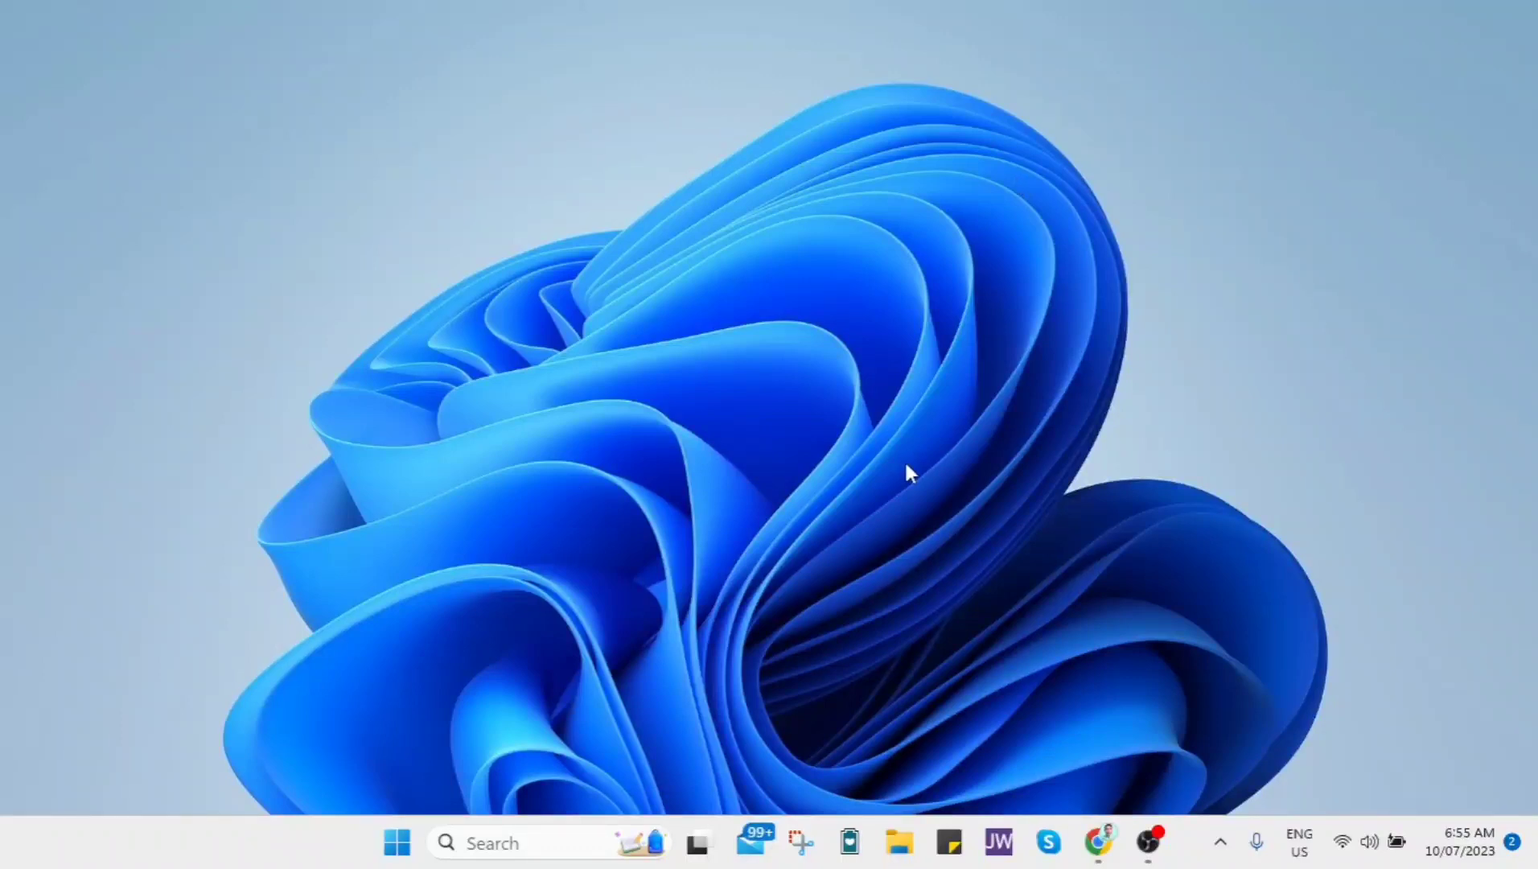
mouse_move(1060, 304)
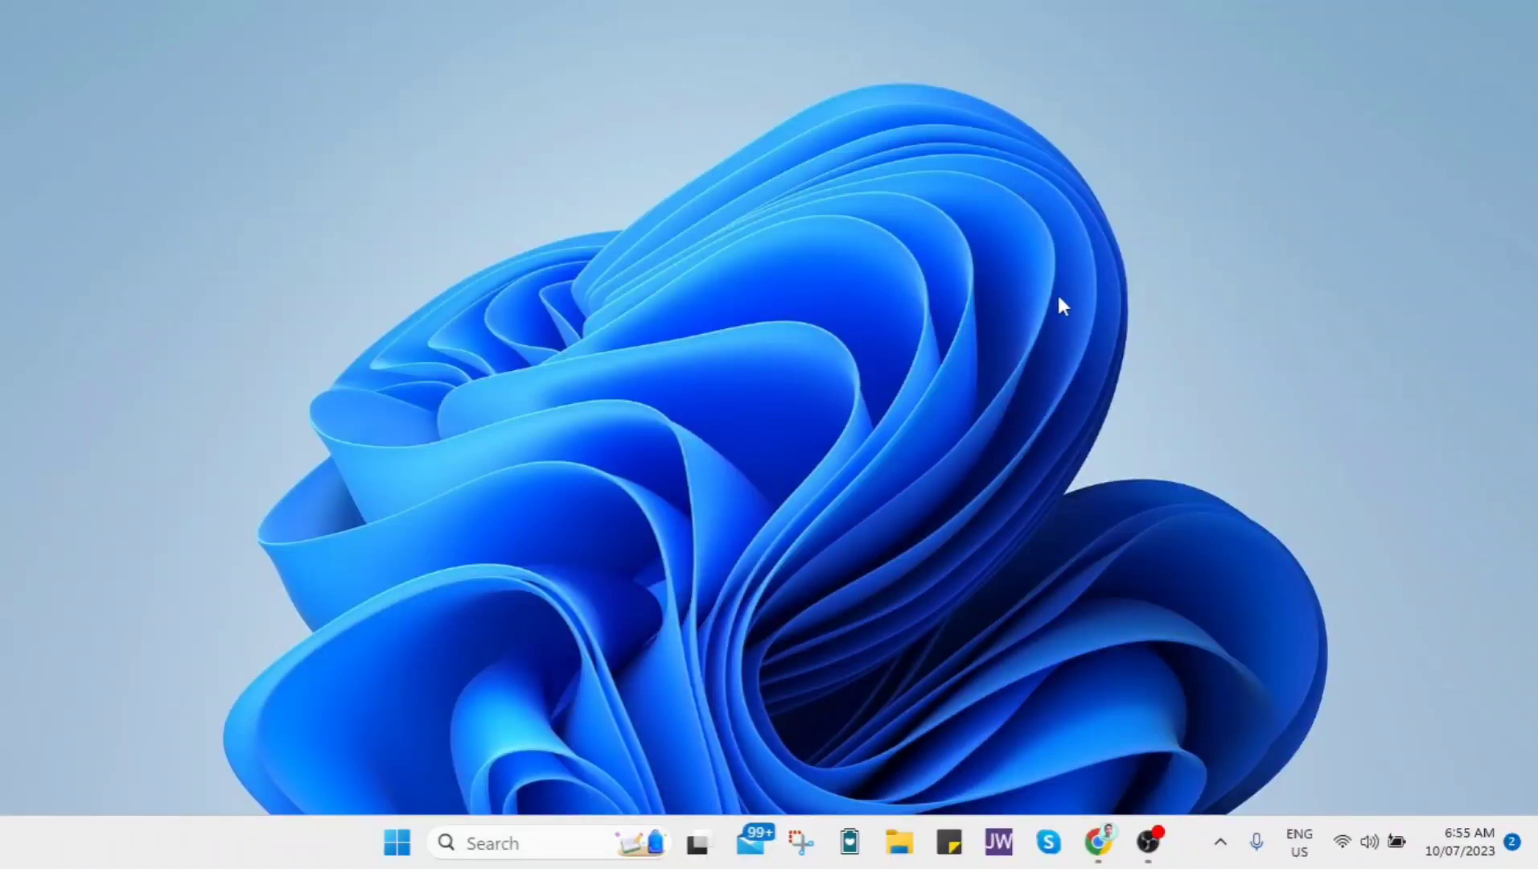
mouse_move(1163, 329)
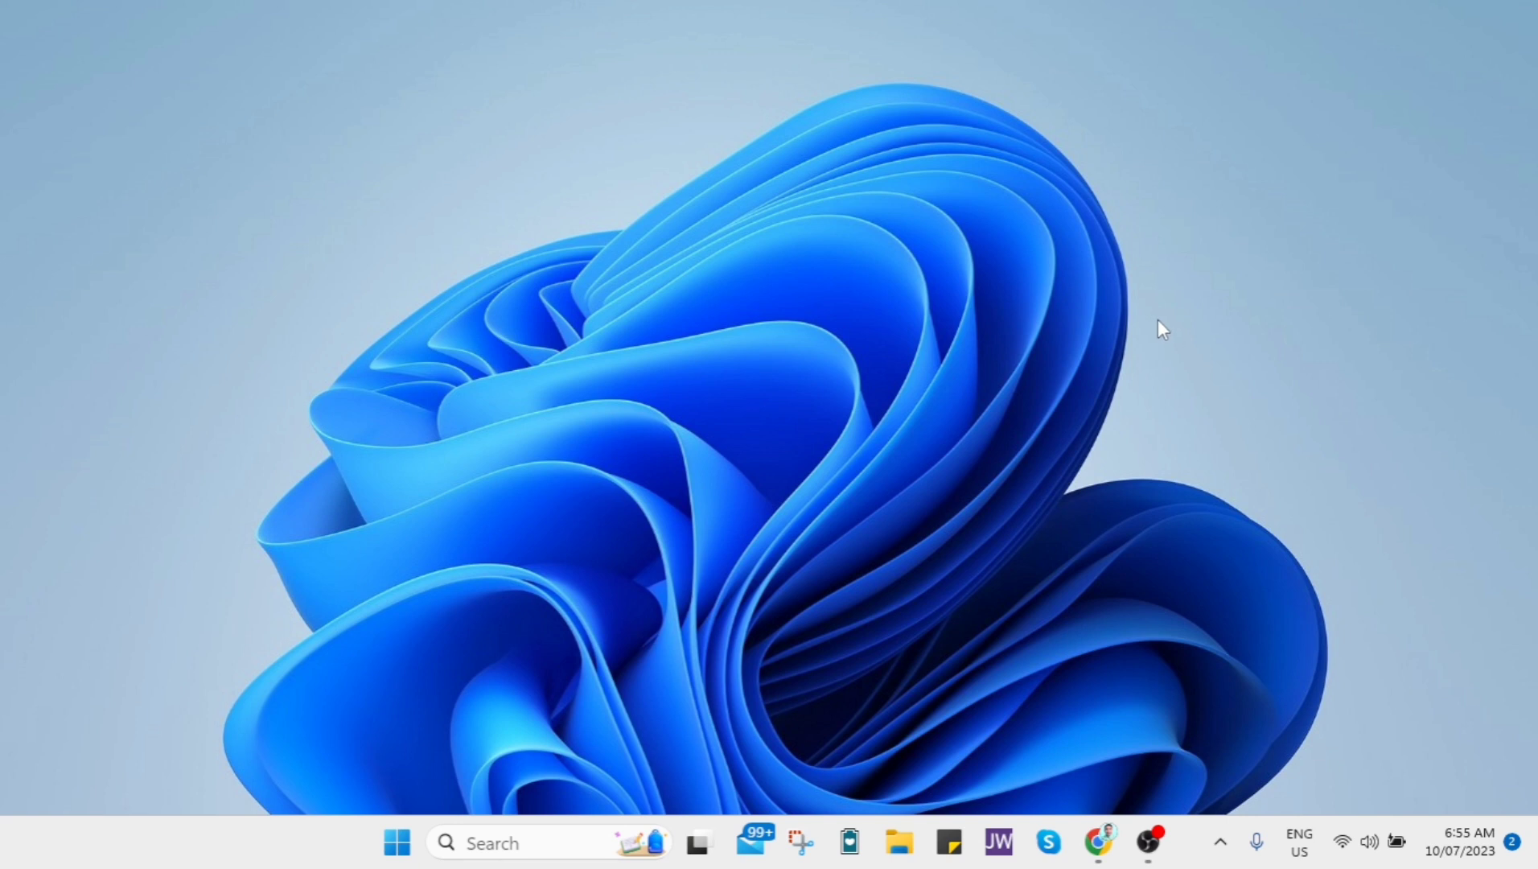
mouse_move(1229, 422)
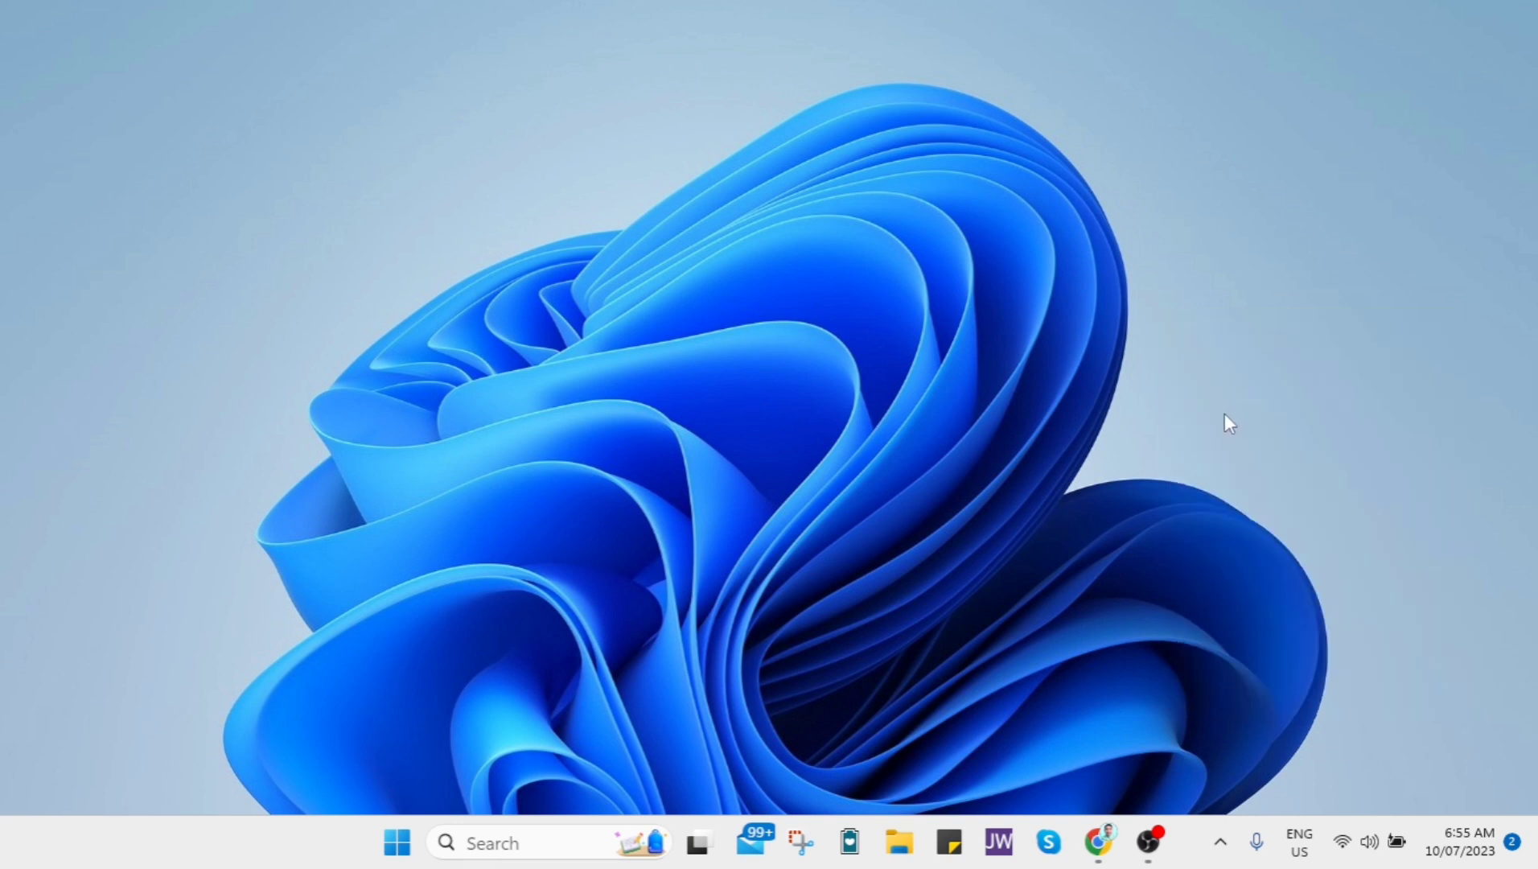
Step: Refresh the desktop, review Task Manager's running processes, then download Roshade from roshade.com/download
right_click(1230, 422)
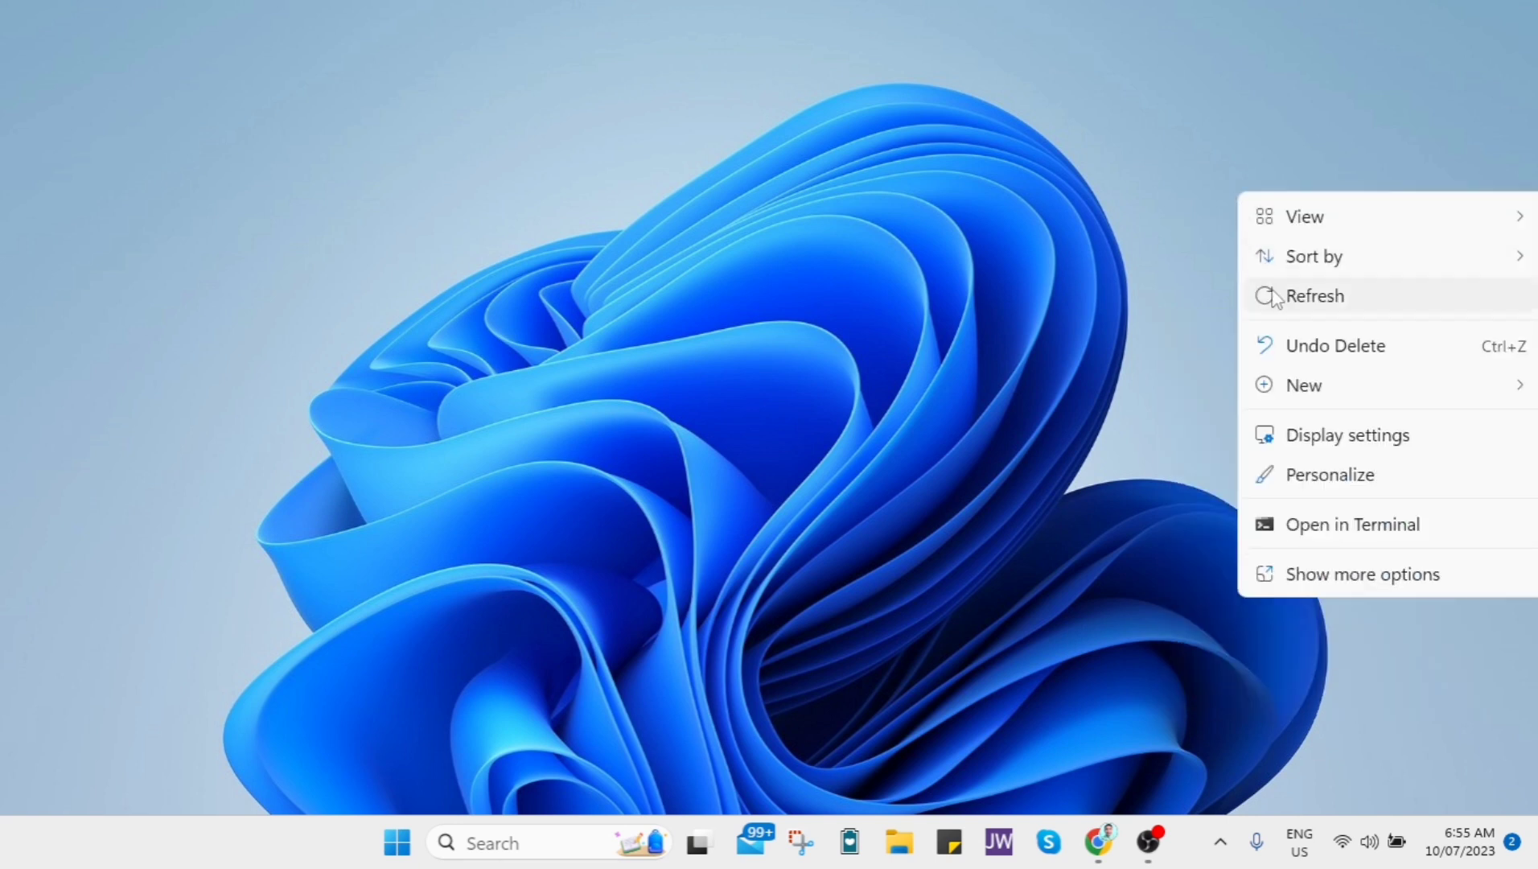
left_click(1314, 295)
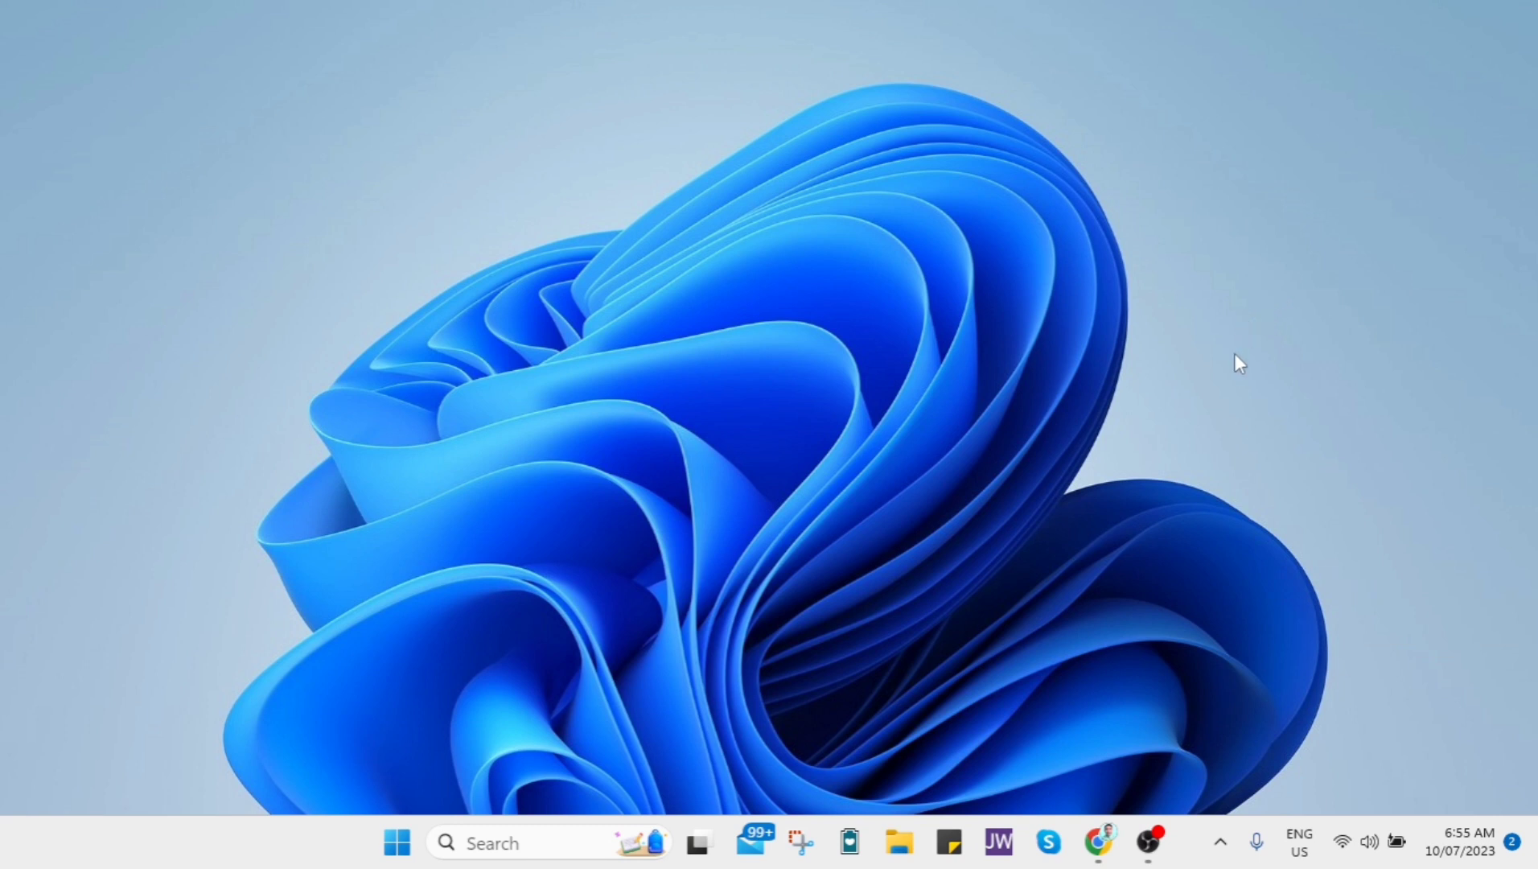
mouse_move(1214, 383)
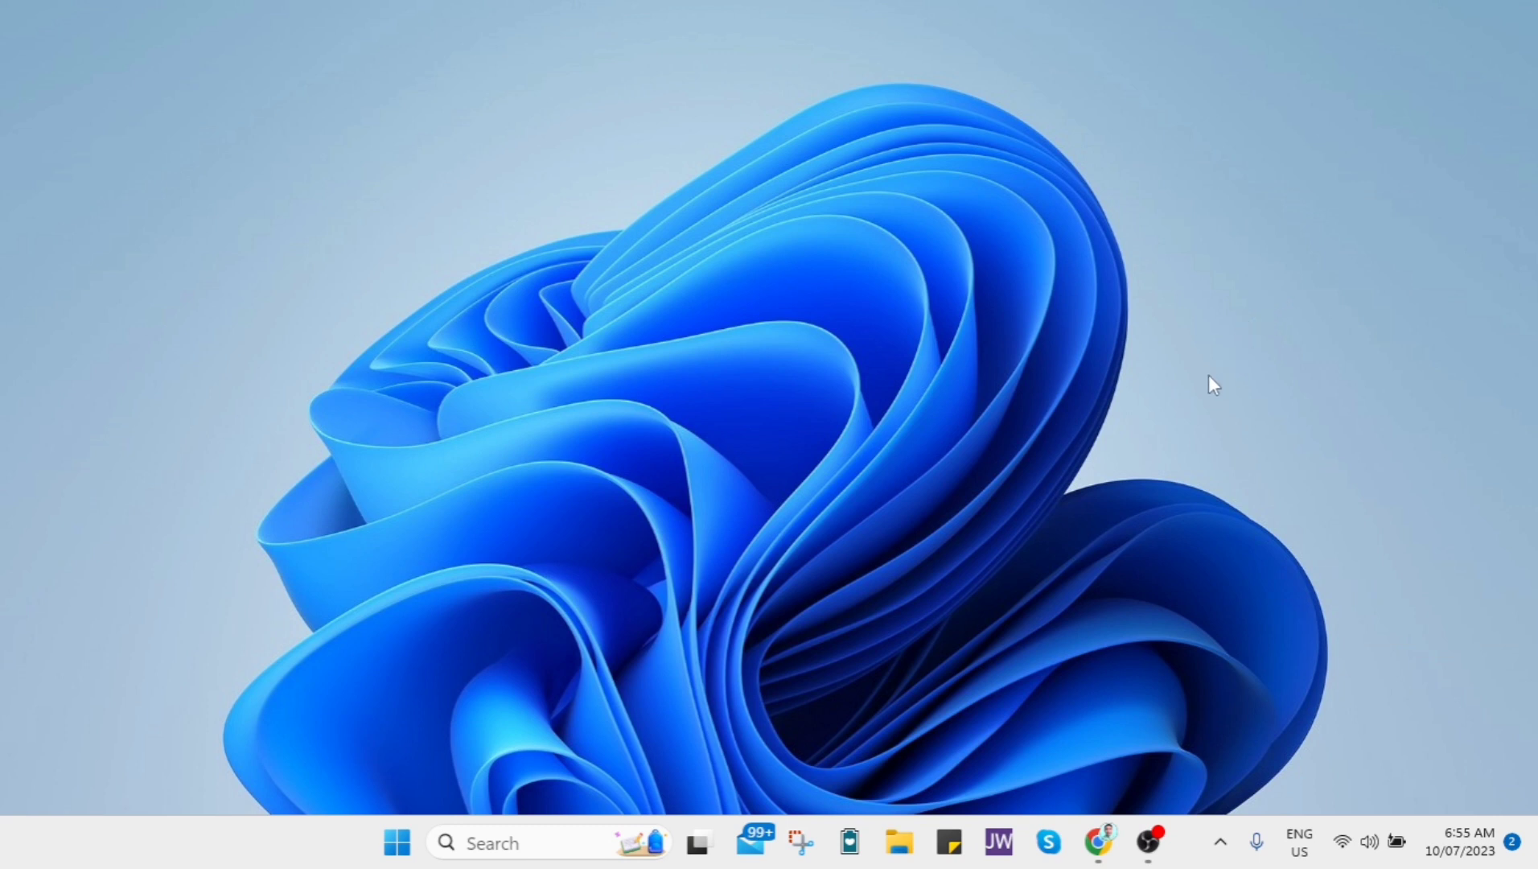
type("task manager")
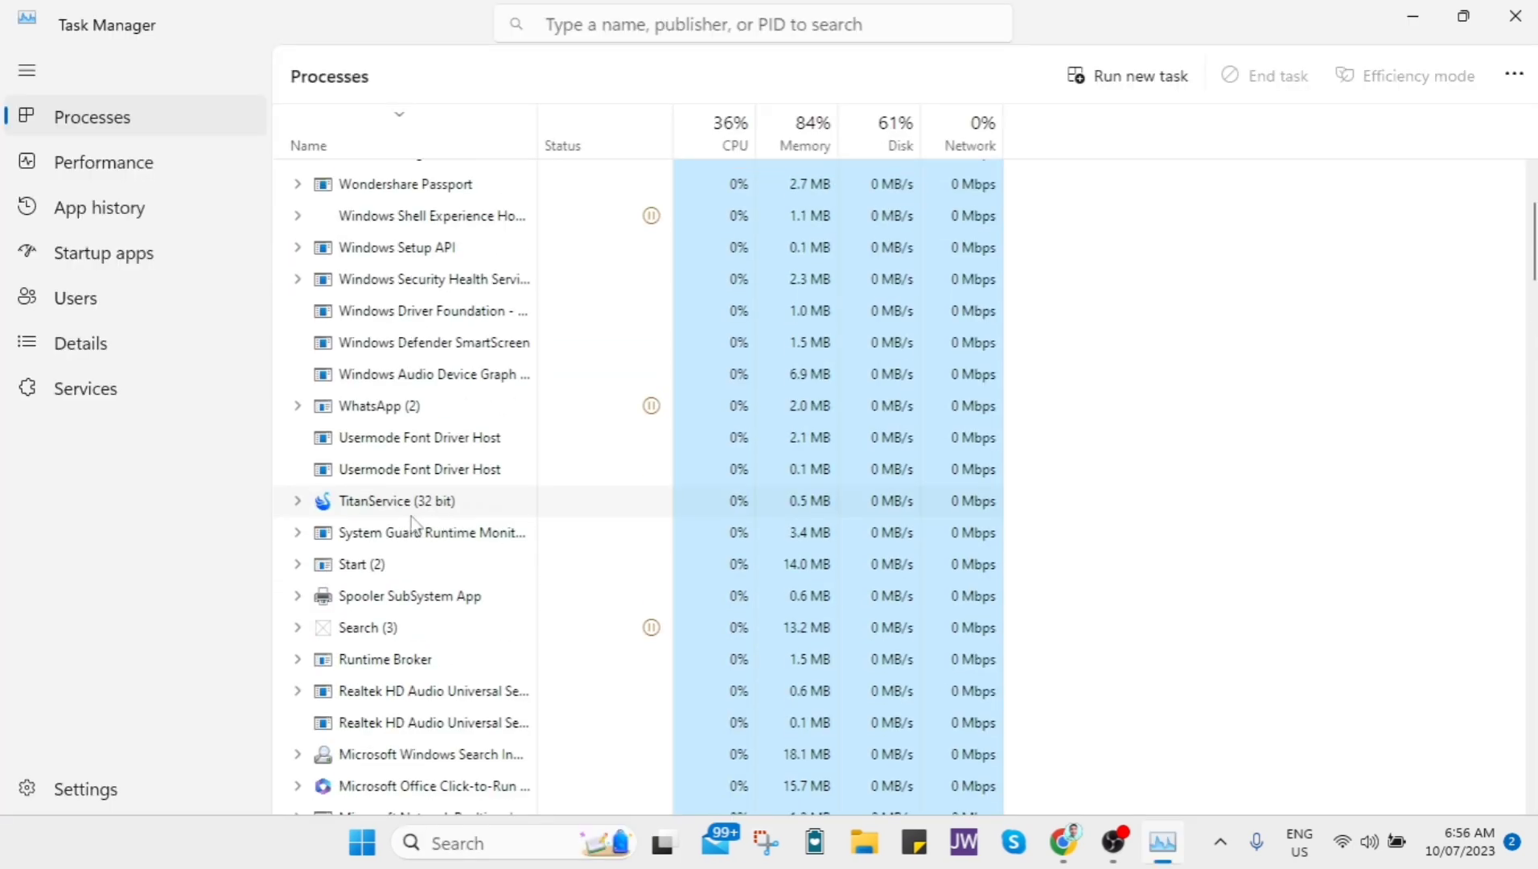
scroll("down", 3)
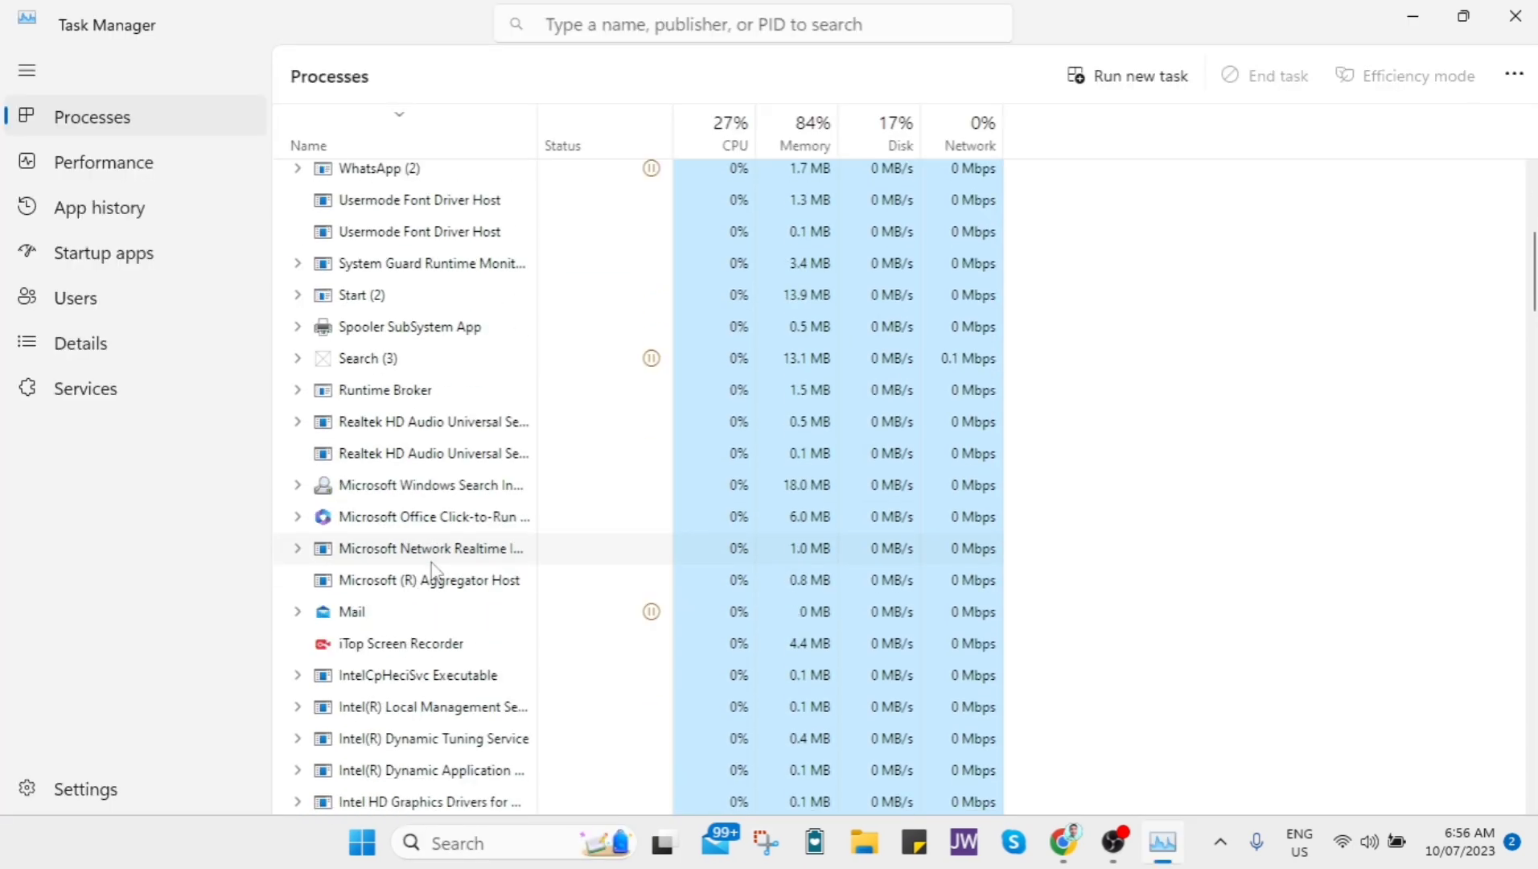
scroll("down", 3)
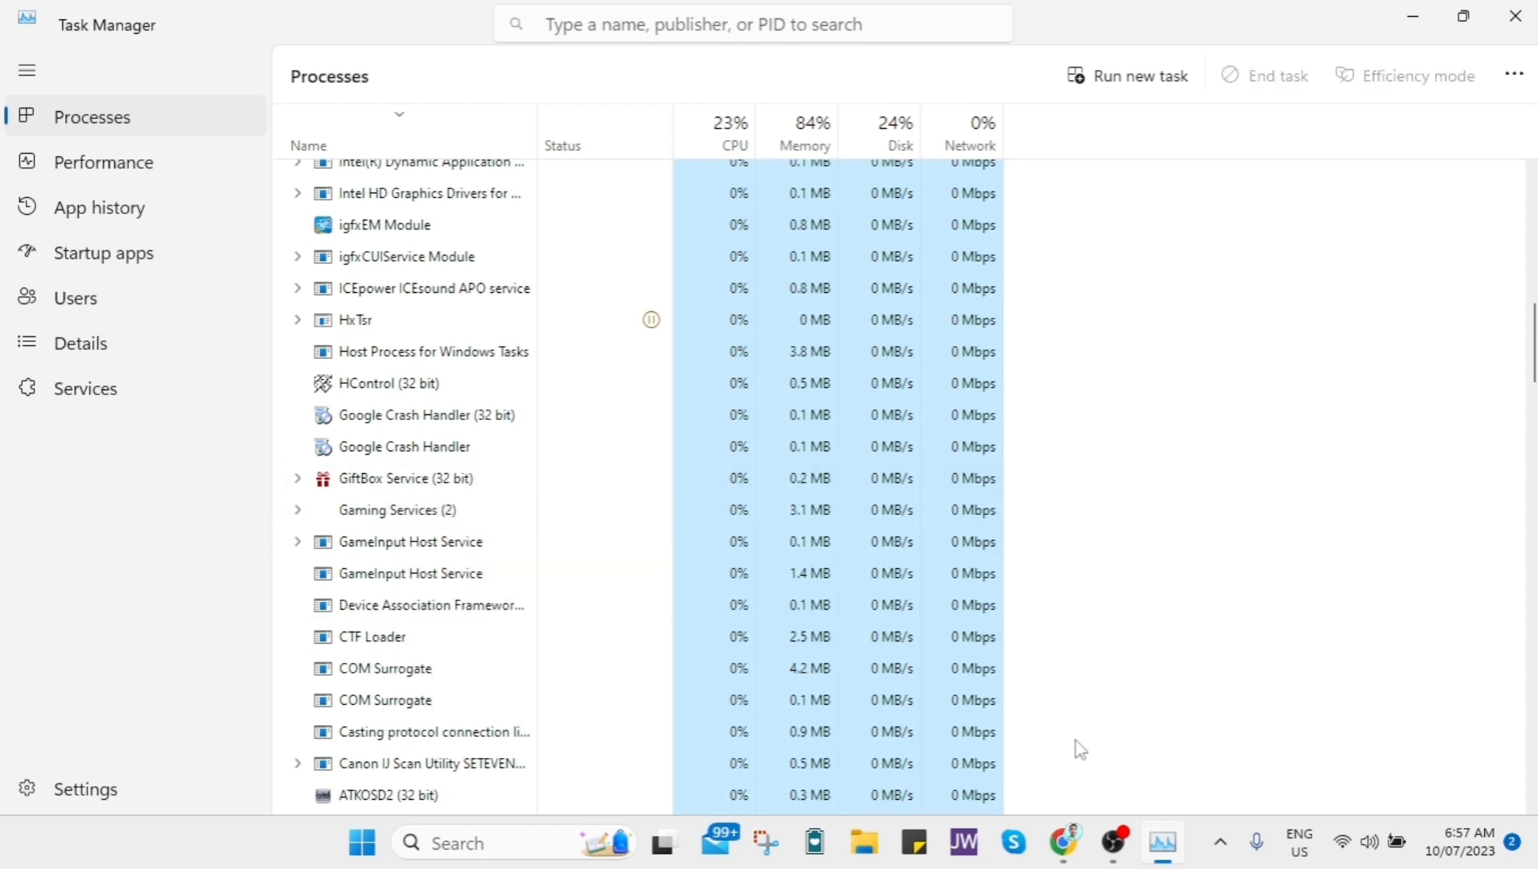
left_click(1063, 841)
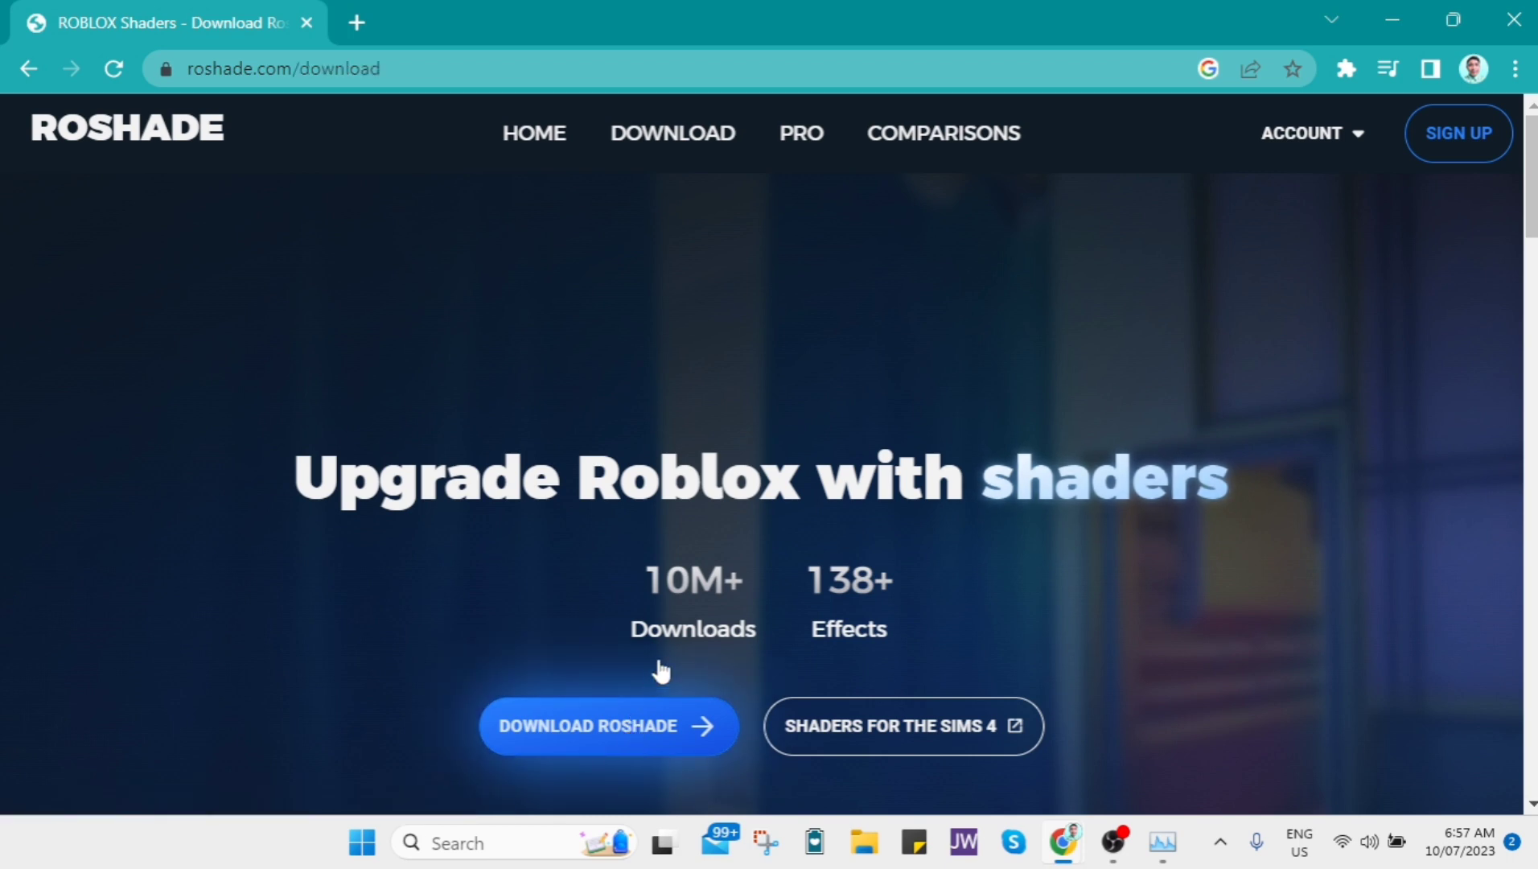
left_click(608, 726)
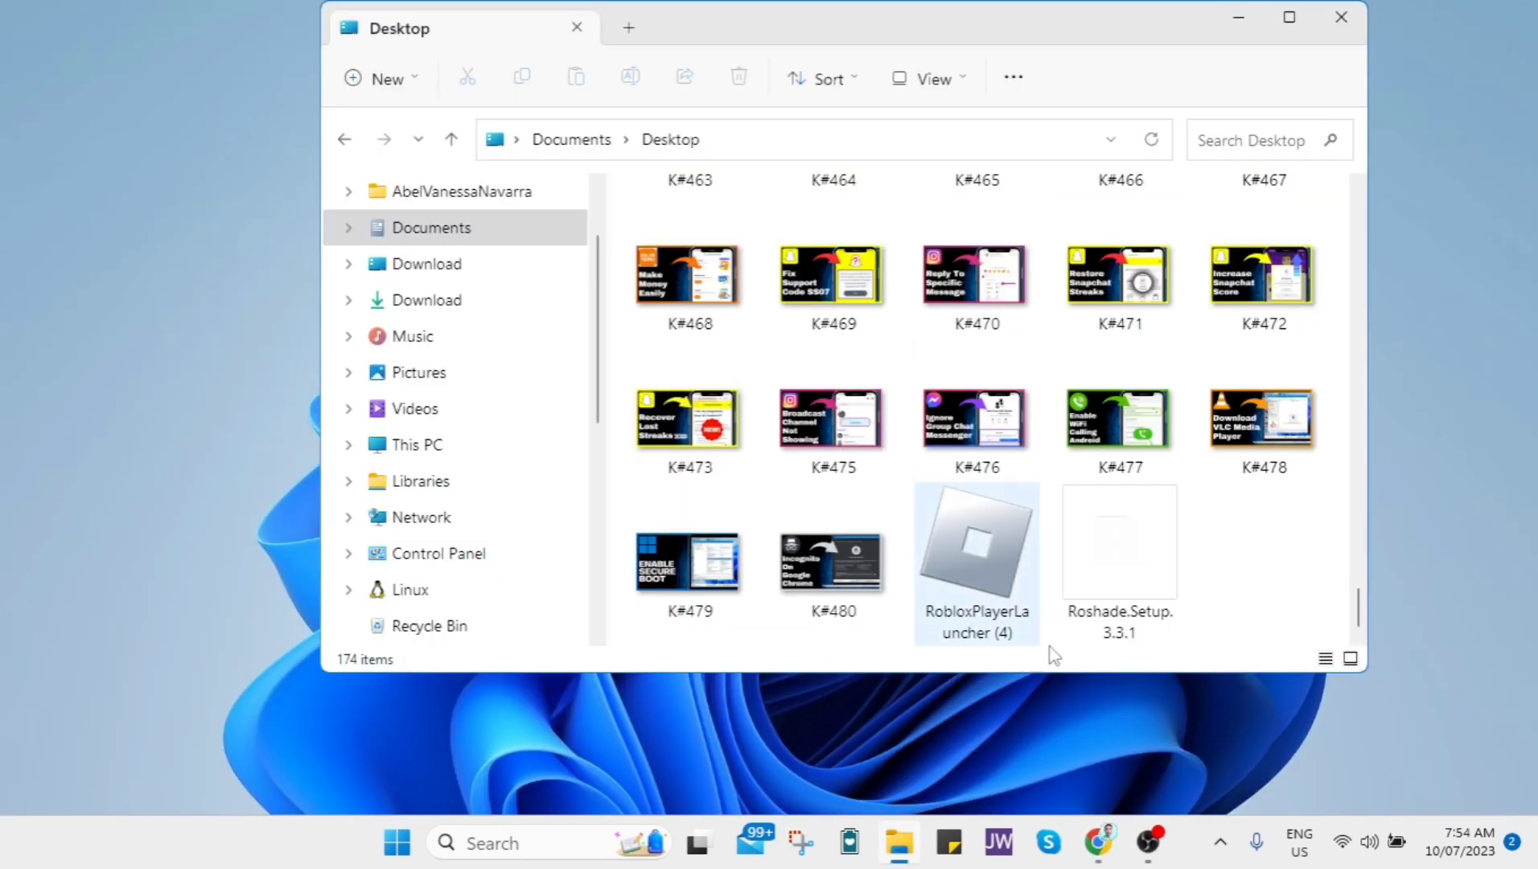
Step: Run Roshade.Setup.3.3.1 from the Desktop folder and finish installing Roshade
left_click(1118, 544)
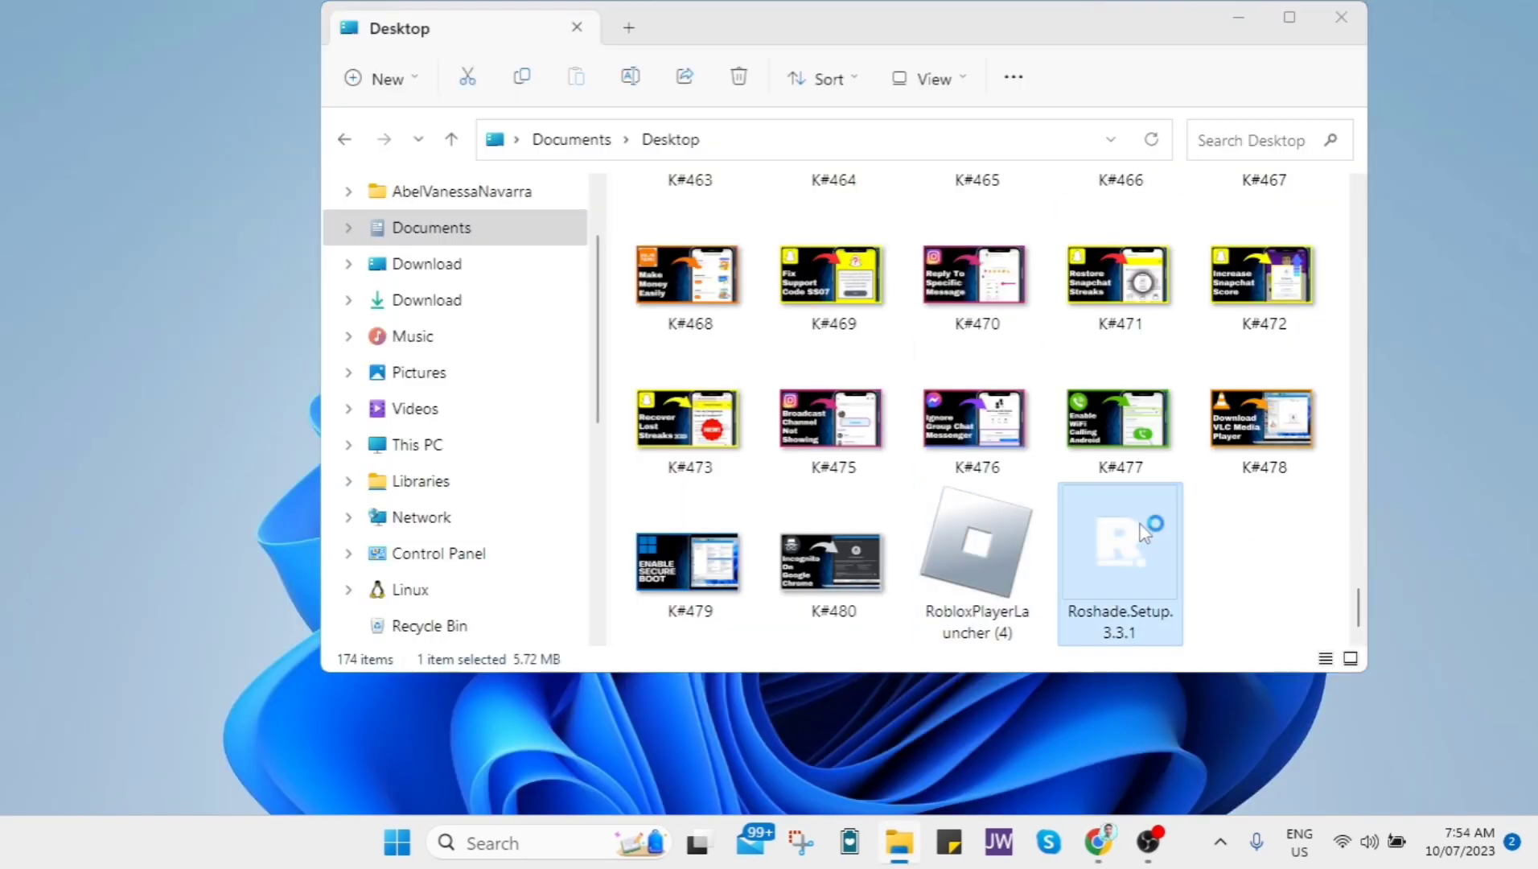
double_click(1119, 544)
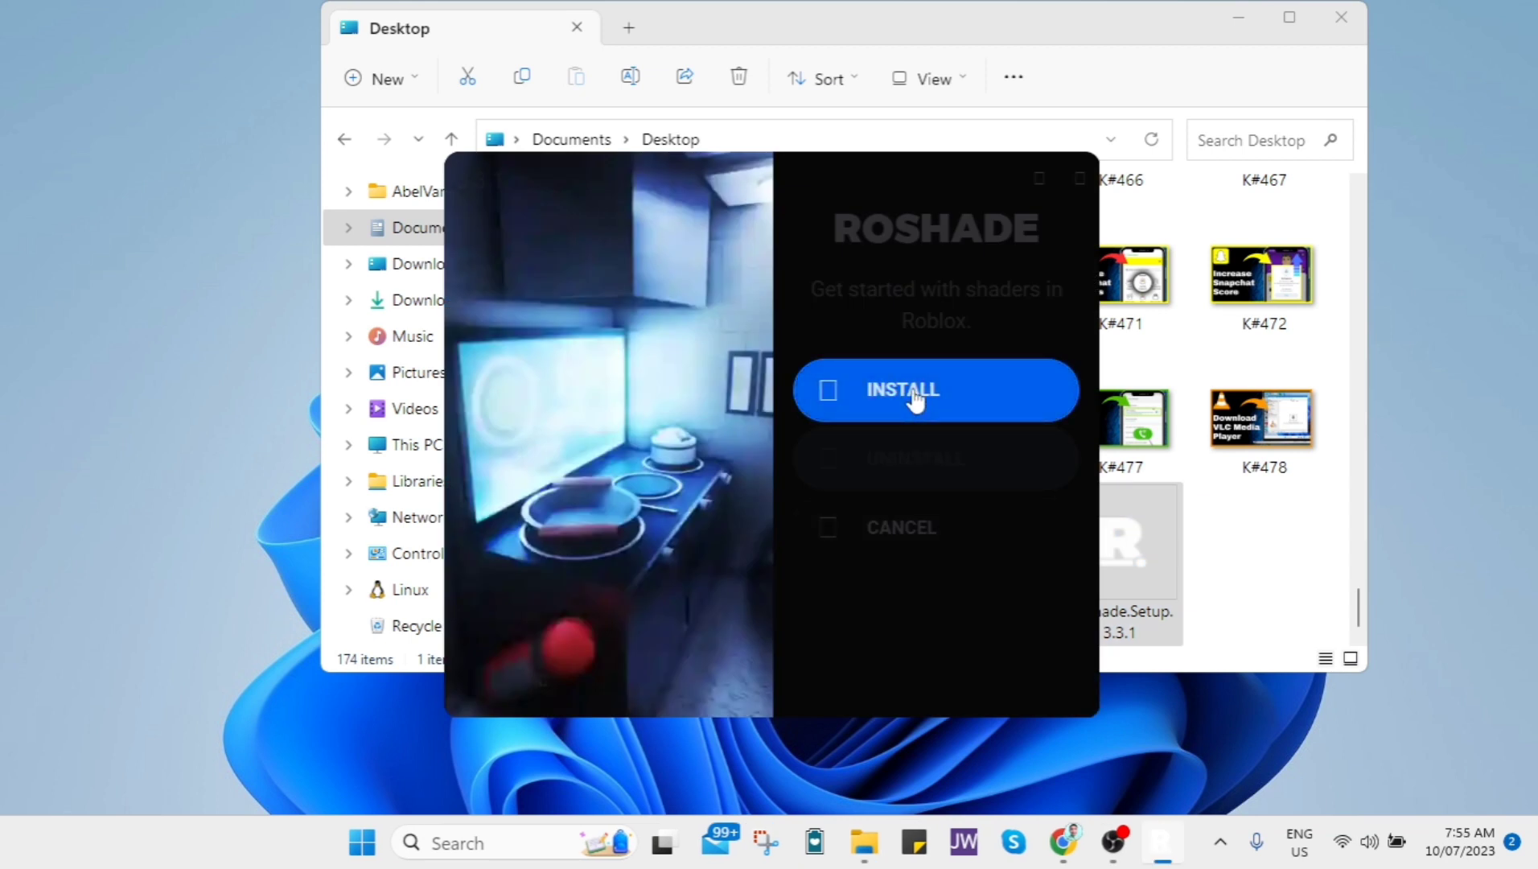
left_click(933, 390)
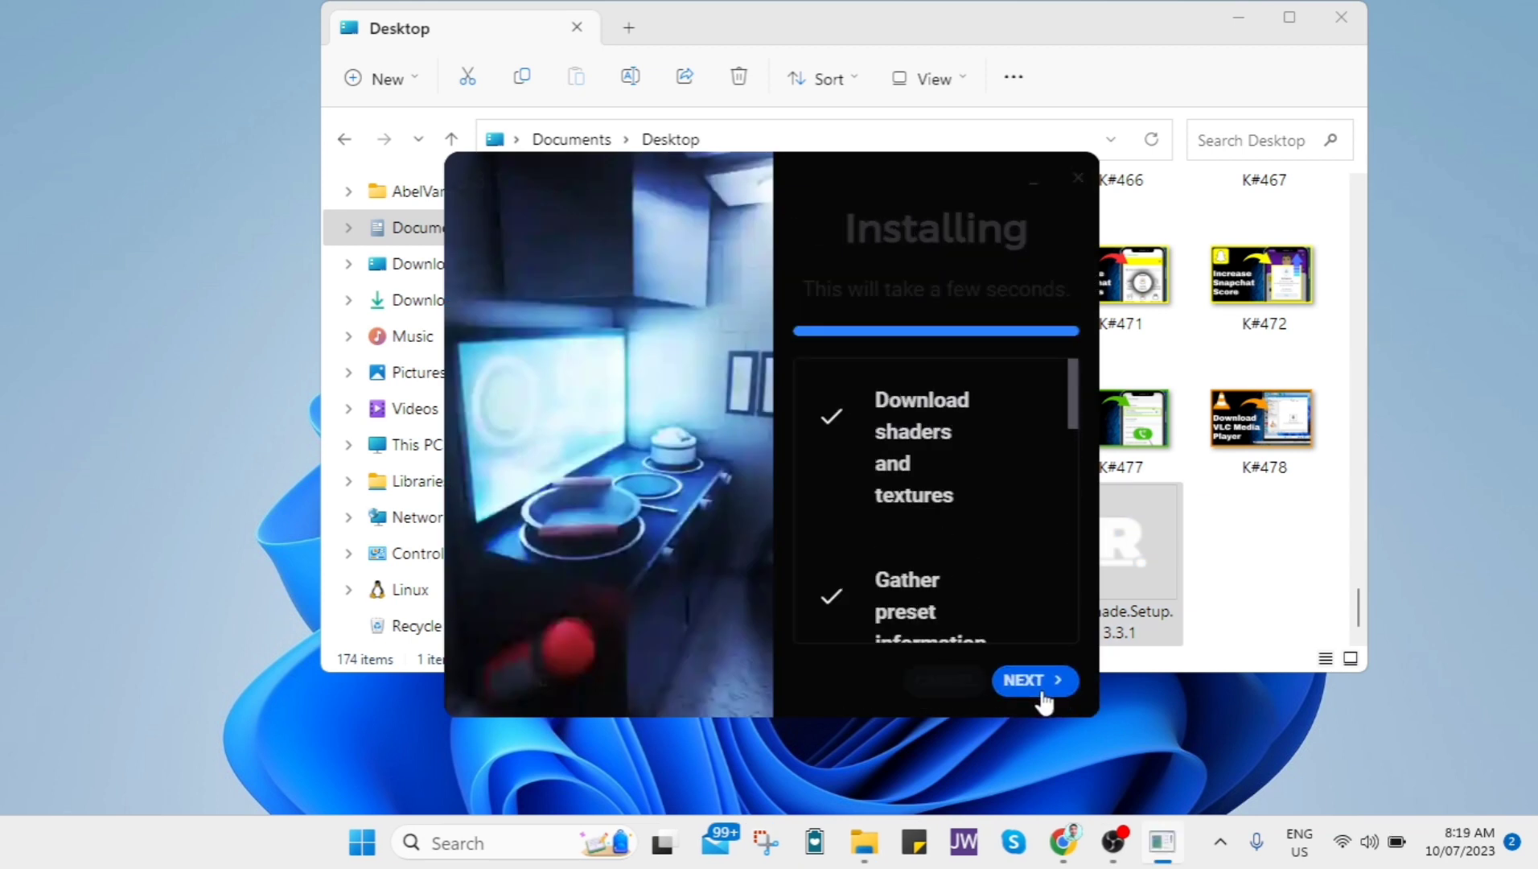
left_click(1034, 680)
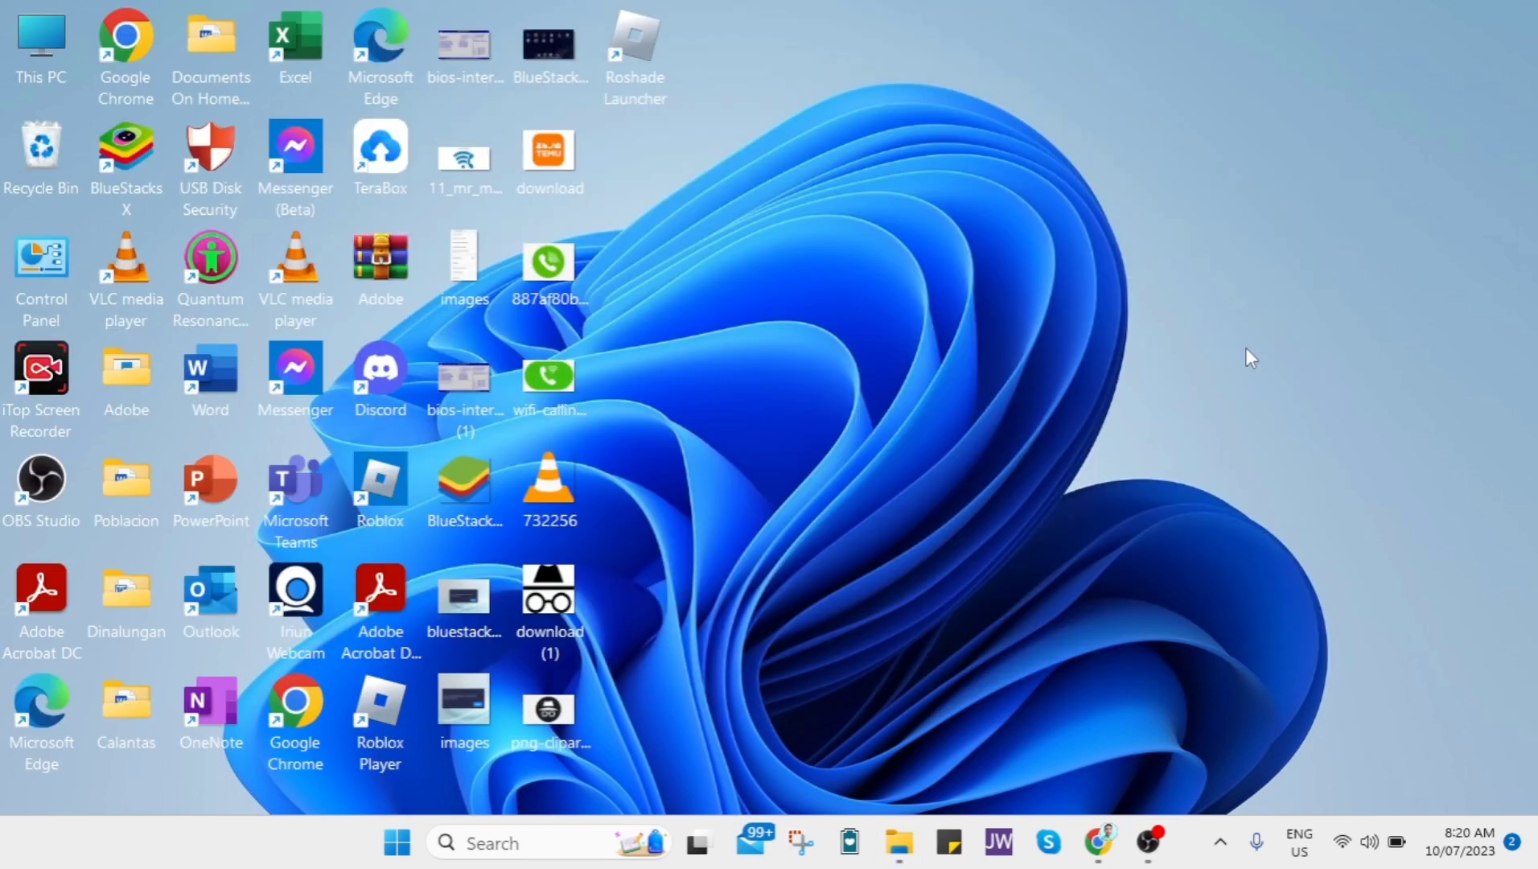
mouse_move(578, 716)
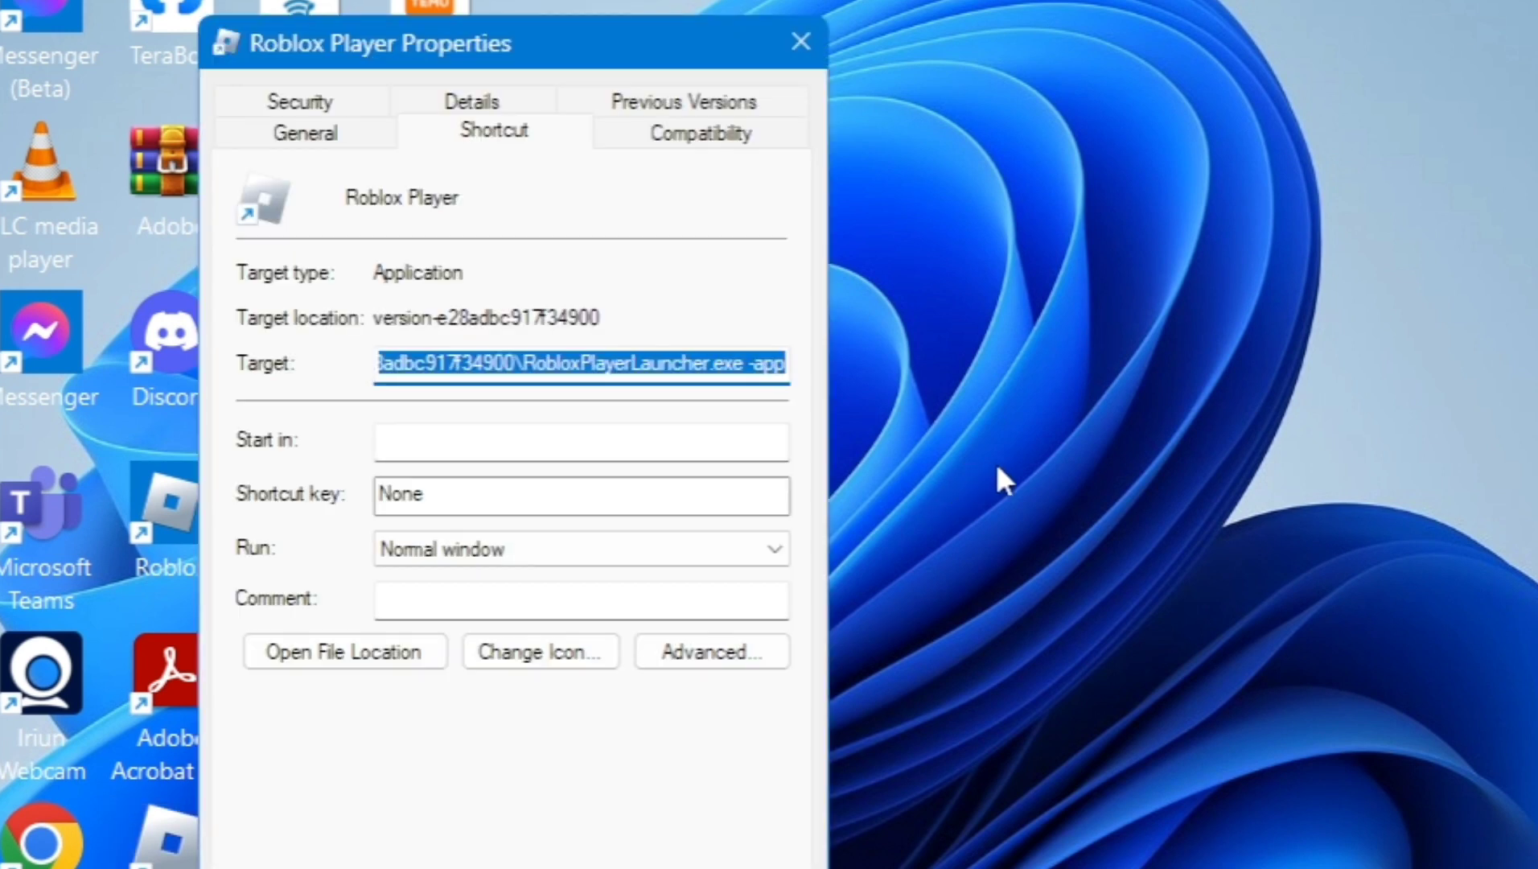
Step: Show the Compatibility tab of the Roblox Player shortcut's Properties
left_click(701, 133)
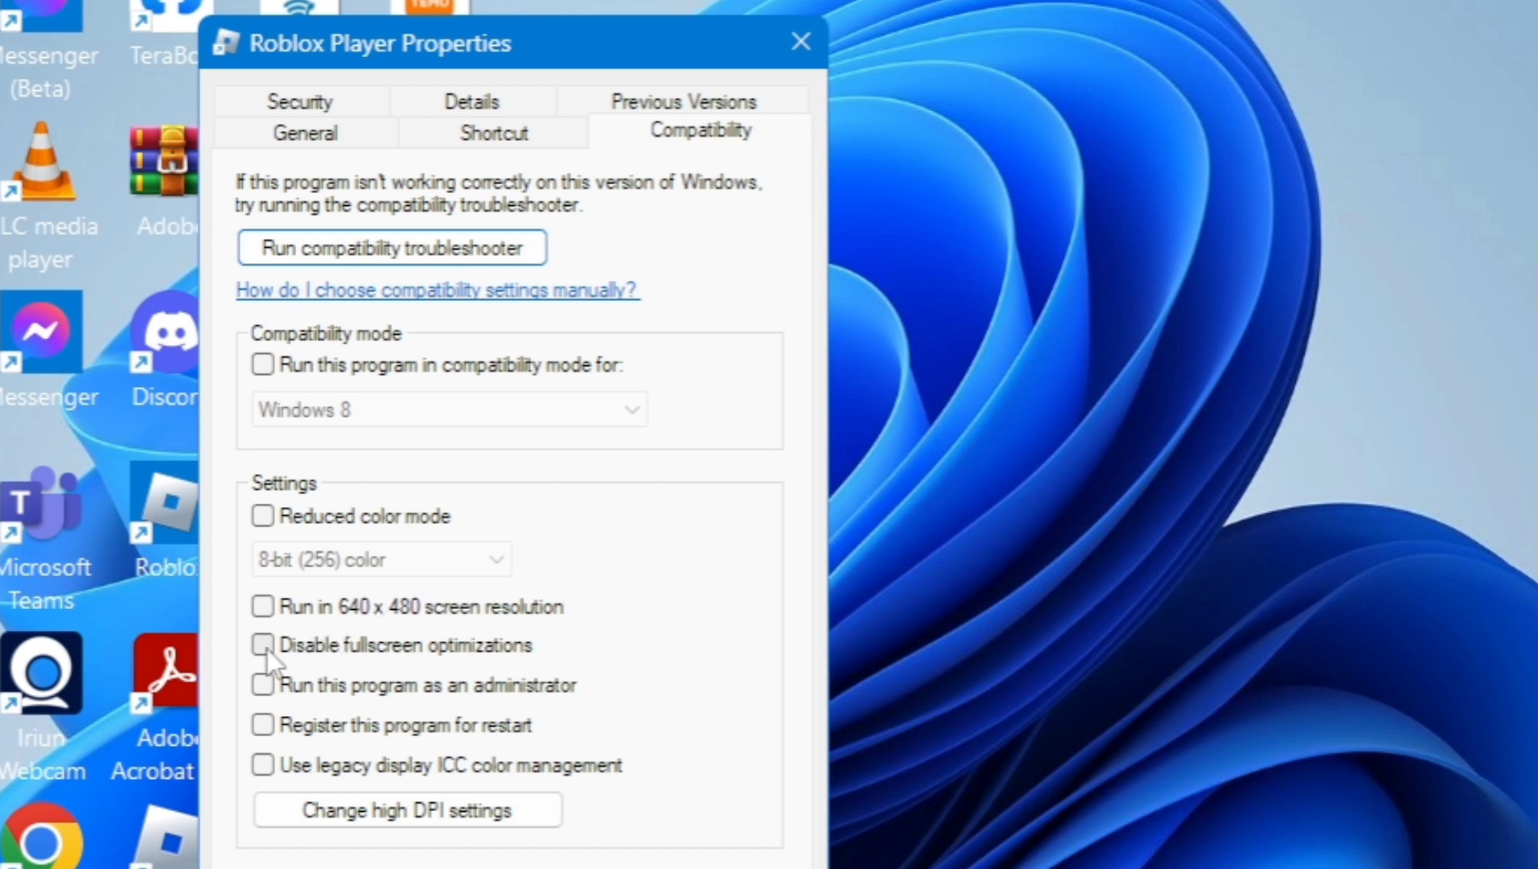
Step: Enable 'Disable fullscreen optimizations' and 'Run this program as an administrator', and apply
left_click(263, 645)
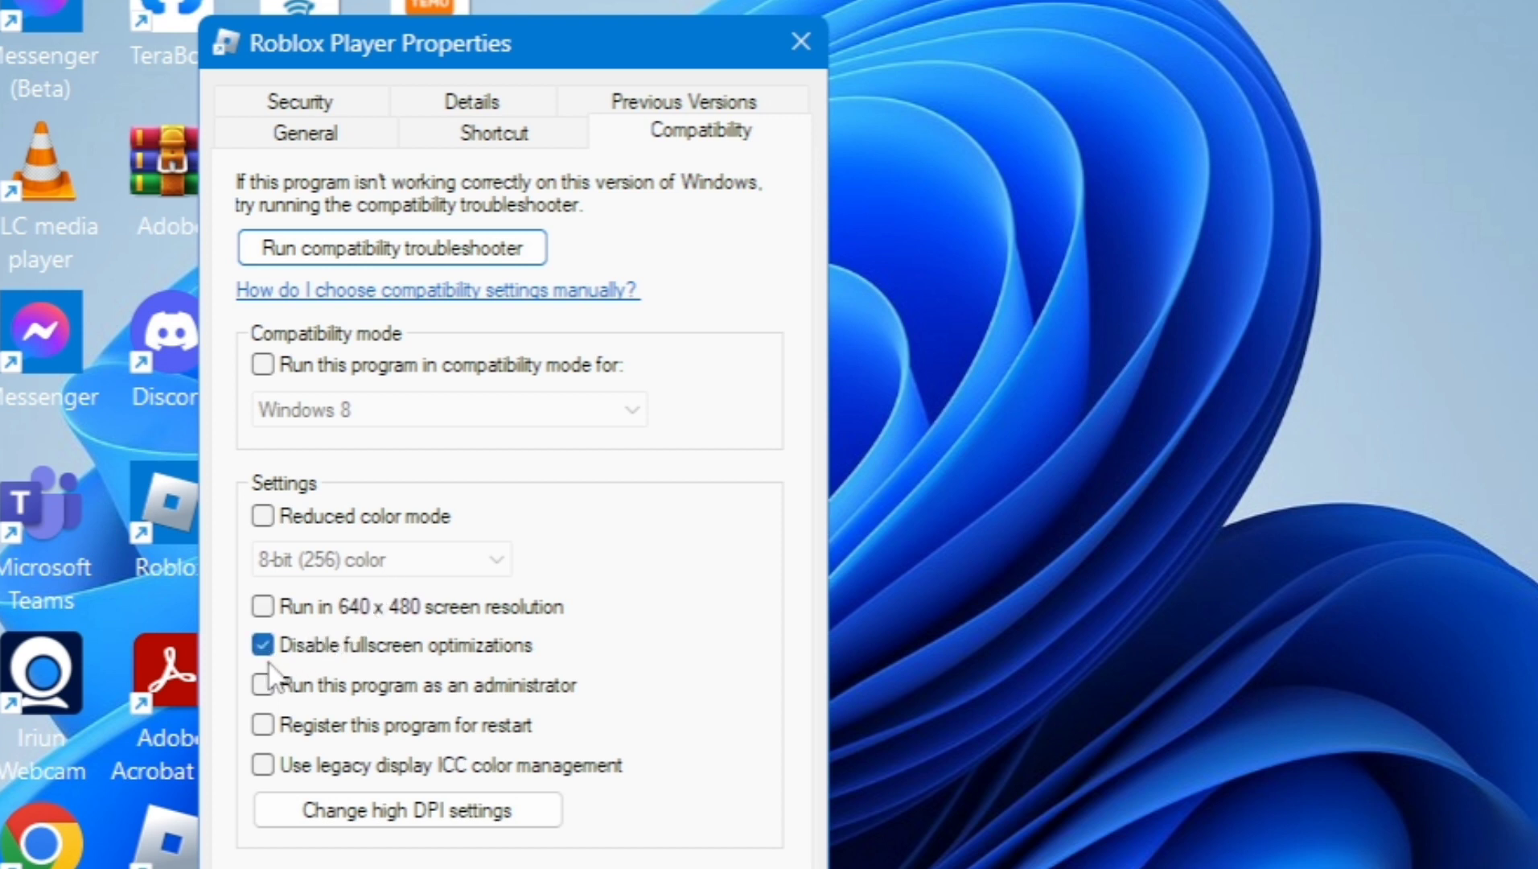
left_click(262, 684)
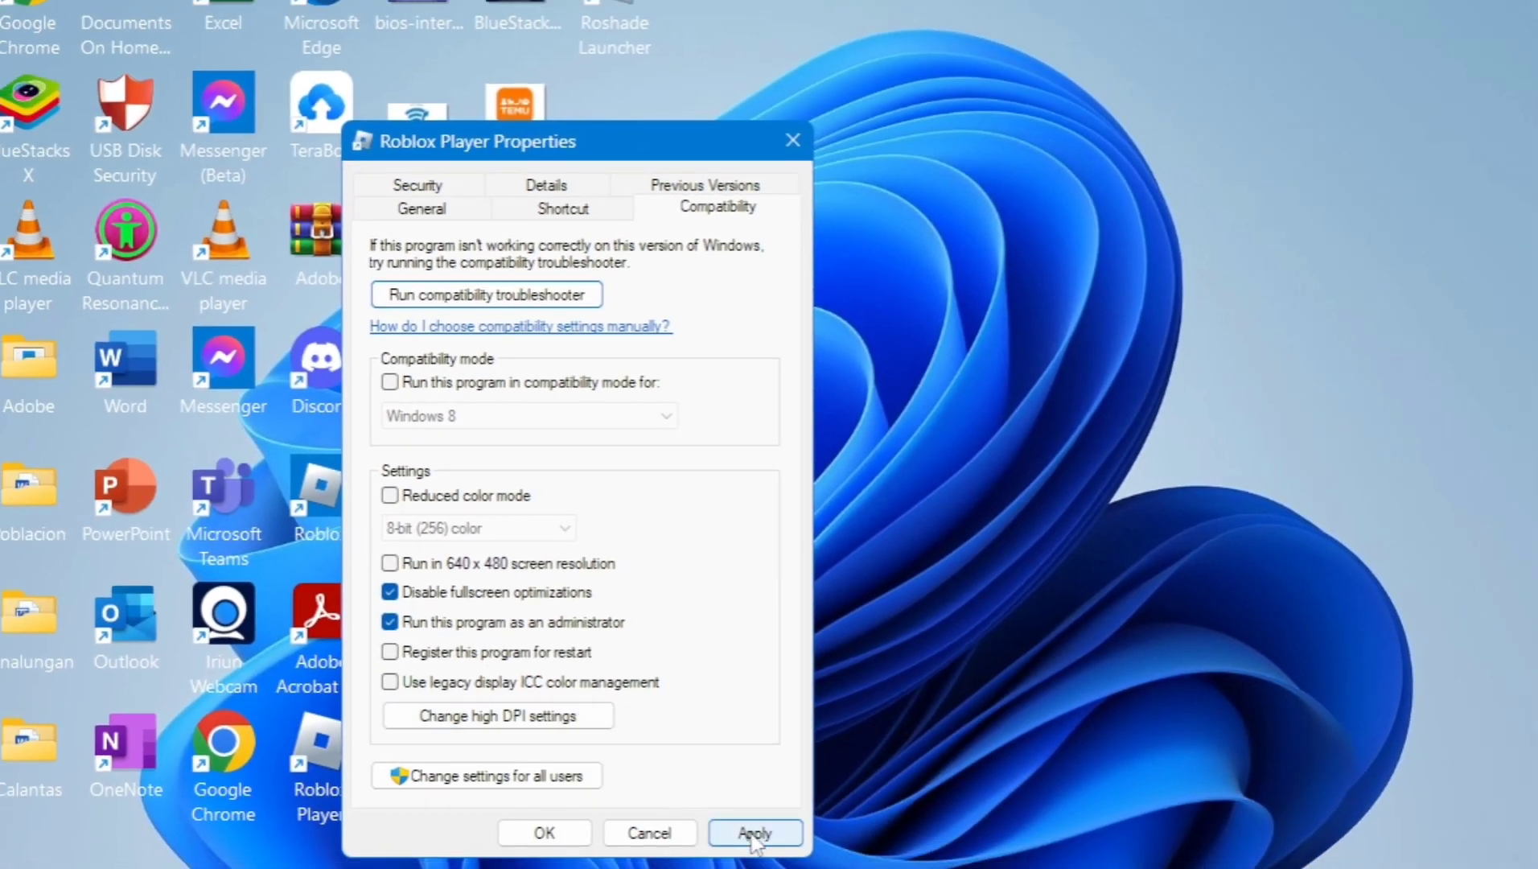
left_click(754, 833)
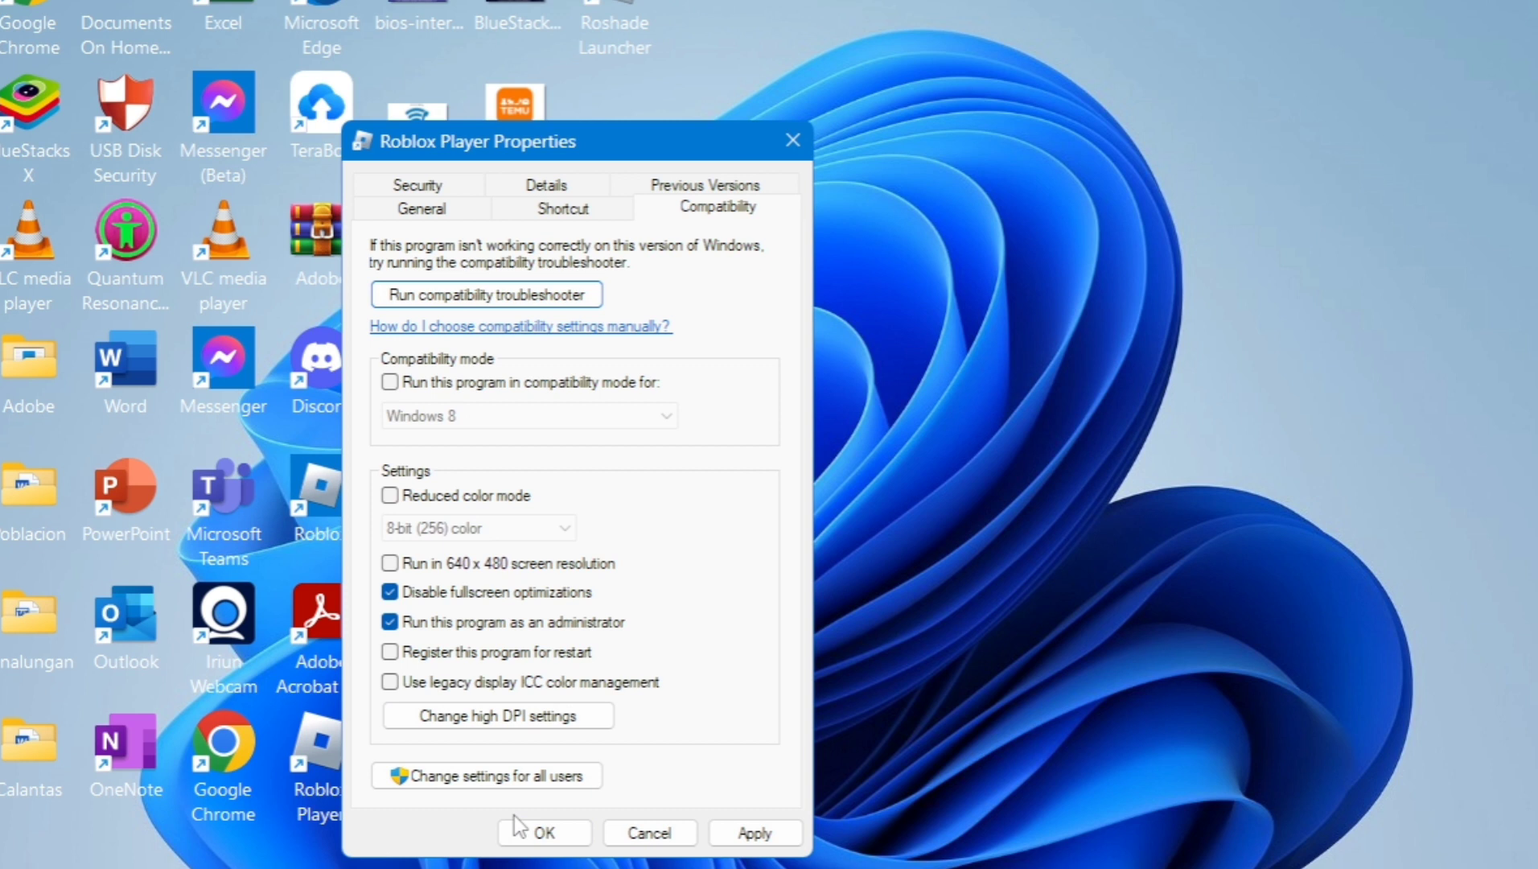
mouse_move(965, 328)
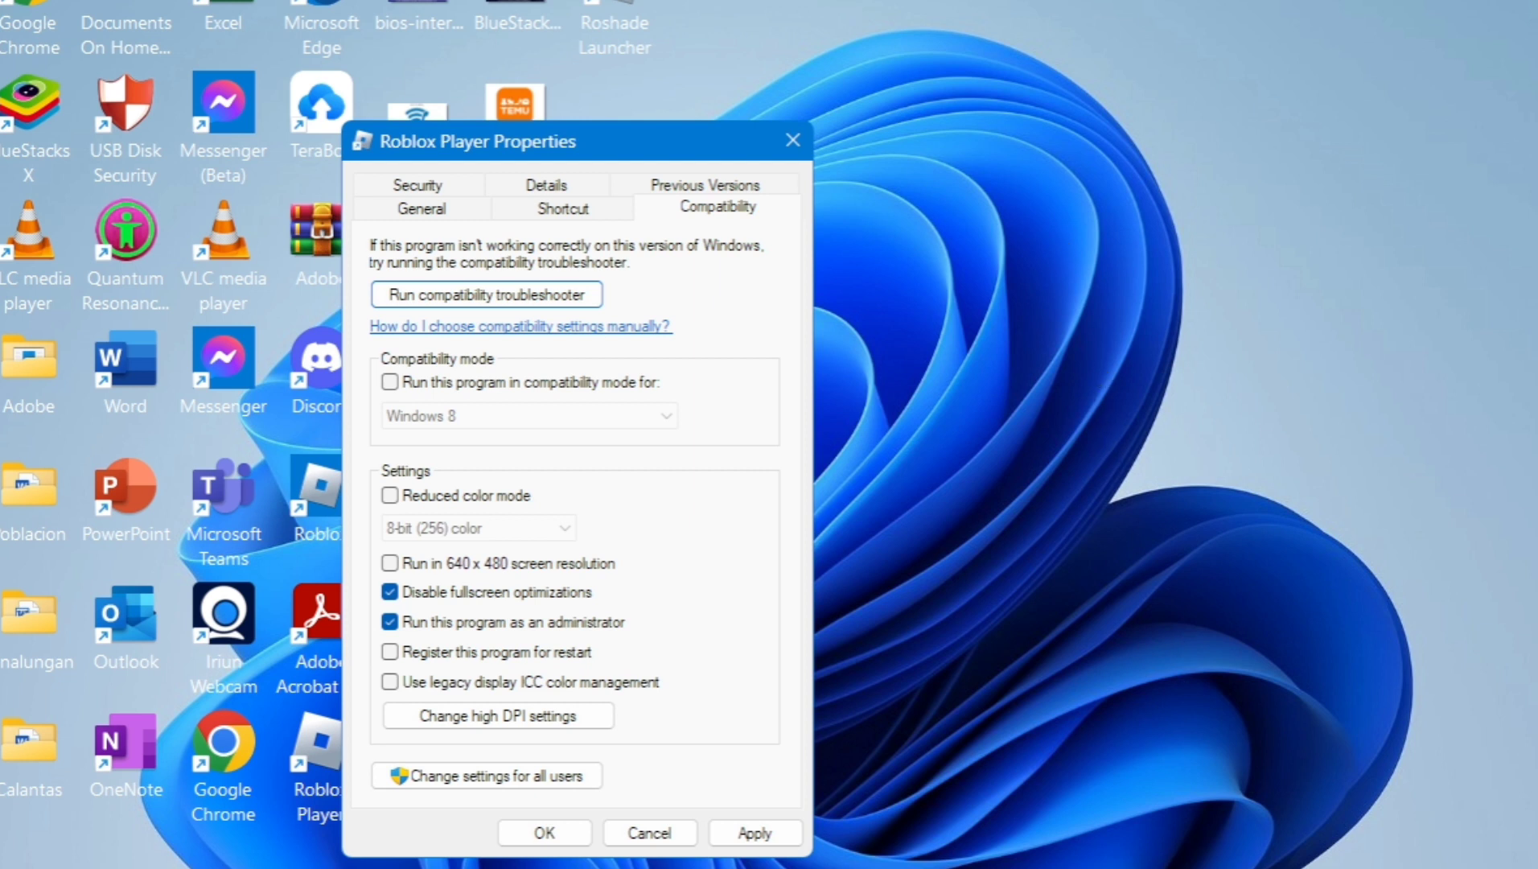
mouse_move(1201, 193)
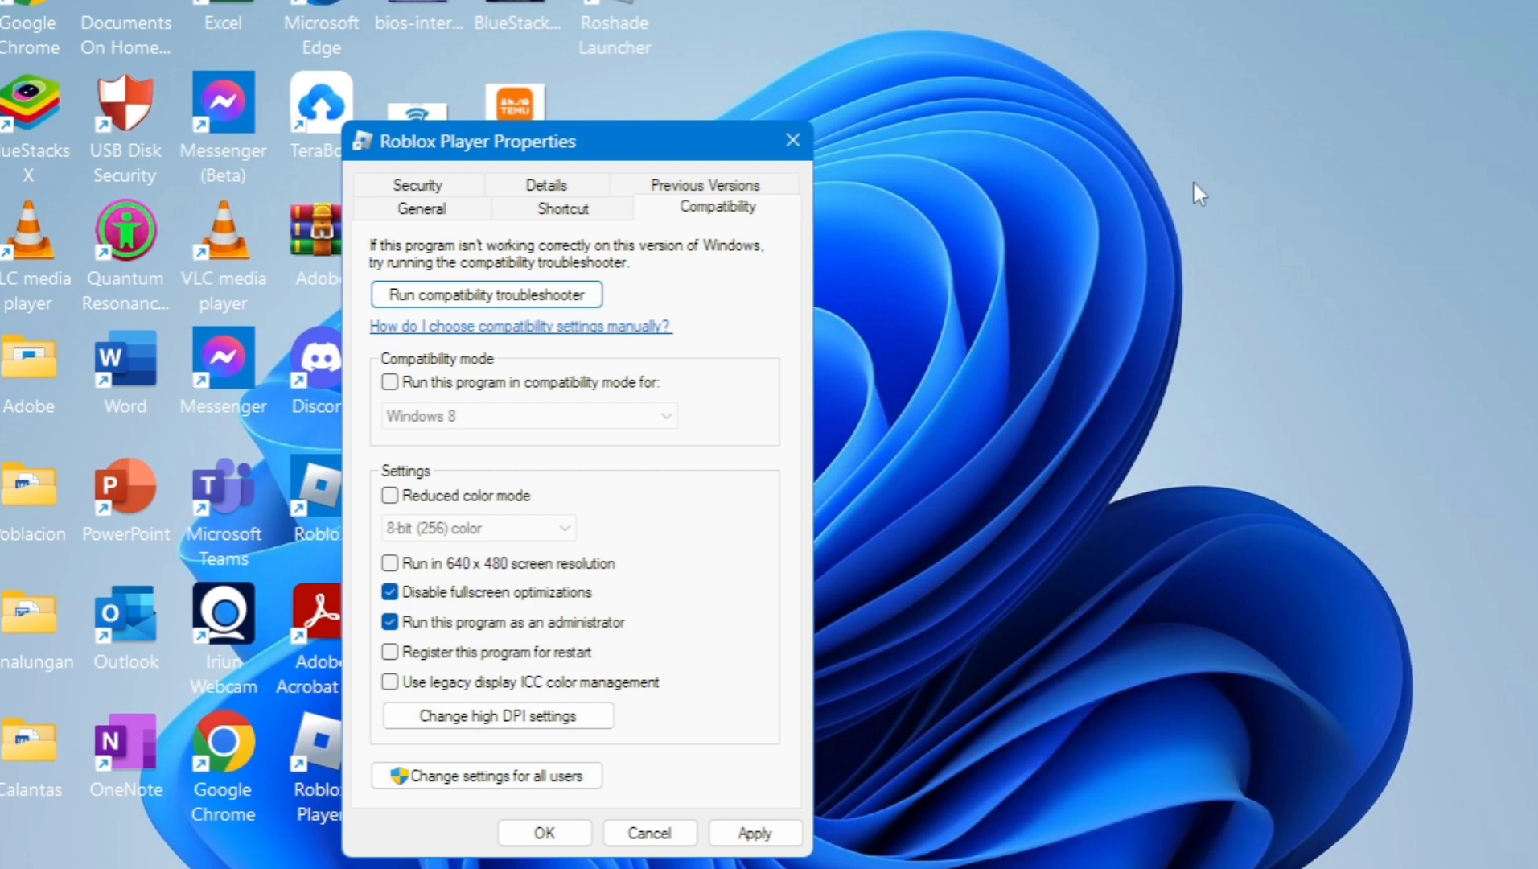